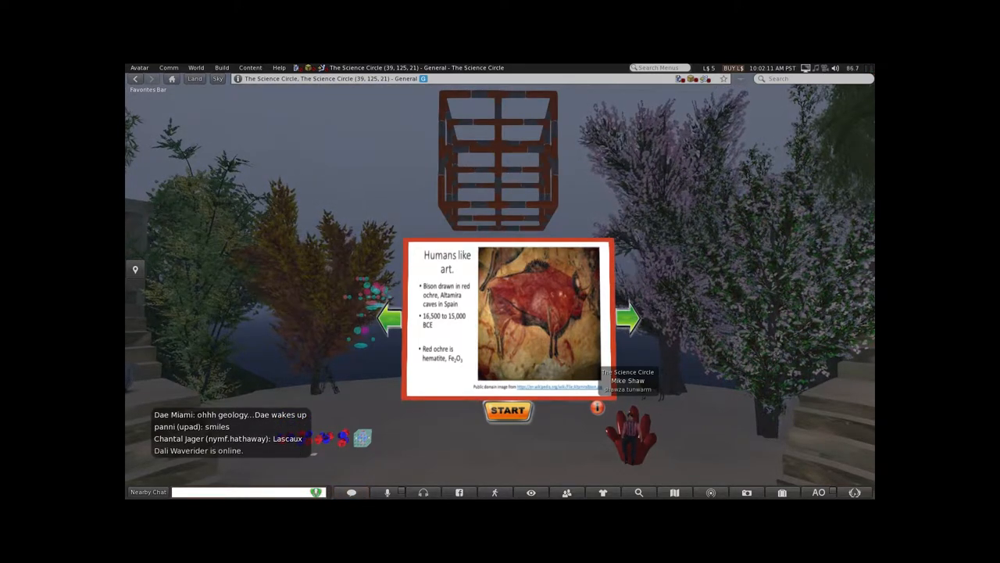
Advance the board one slide, reaching the 'Pigments from the Renaissance' slide.
{"action": "left_click", "coordinate": [630, 319]}
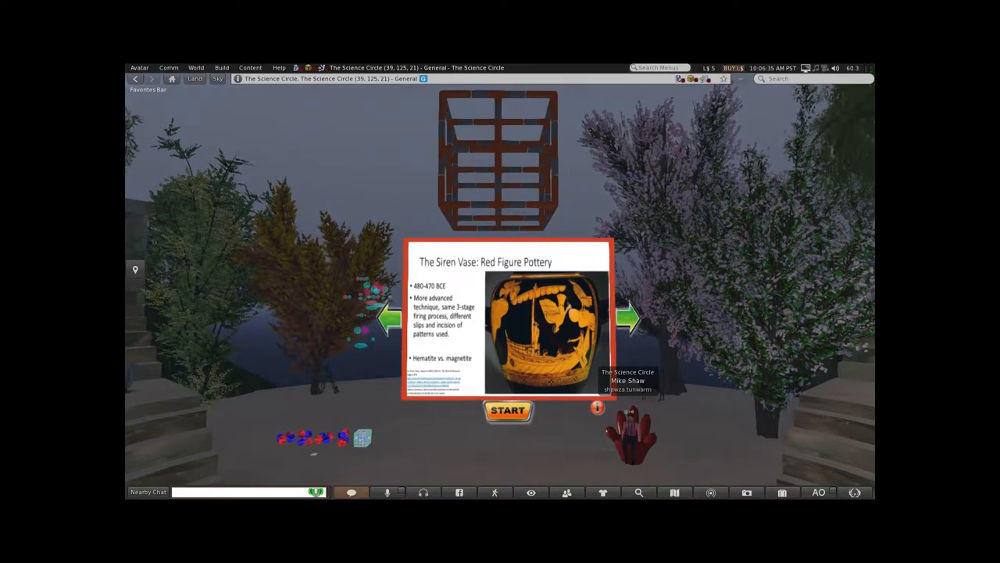
{"action": "left_click", "coordinate": [629, 318]}
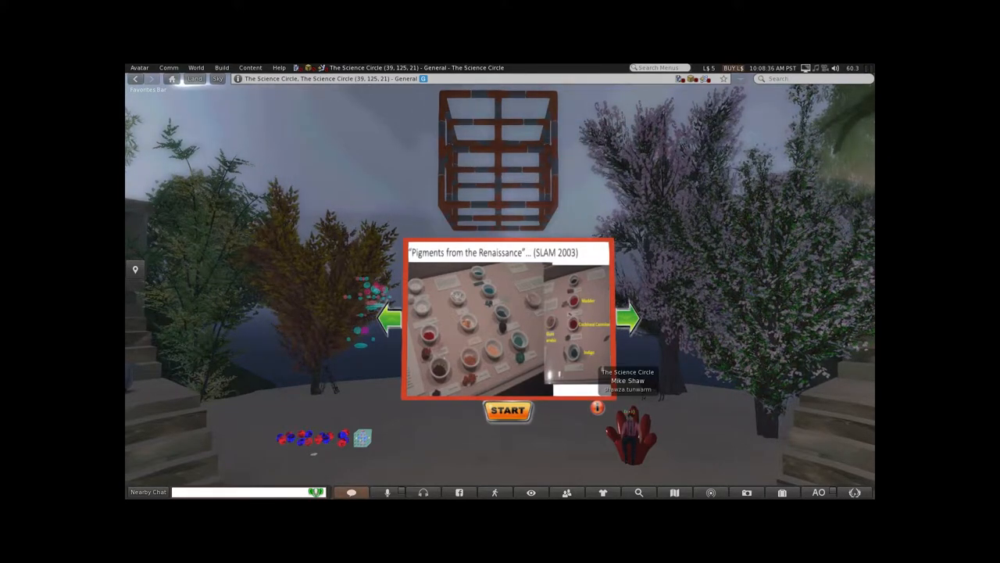
Advance the presentation board to the 'Orange Speedbump' slide with the orange-filled flask.
{"action": "left_click", "coordinate": [629, 319]}
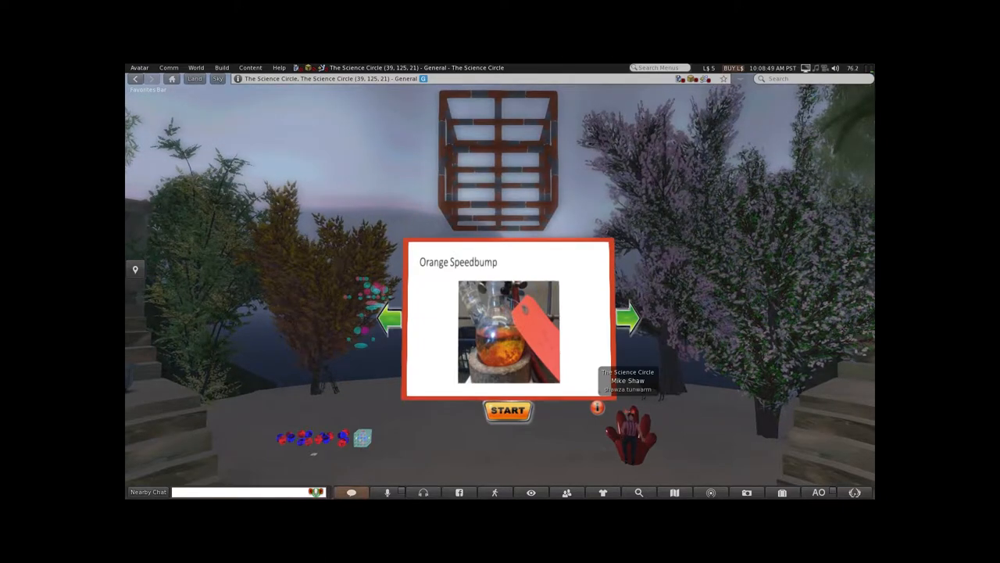
Advance the board past 'Orange Speedbump' to a blank dark screen.
{"action": "left_click", "coordinate": [630, 318]}
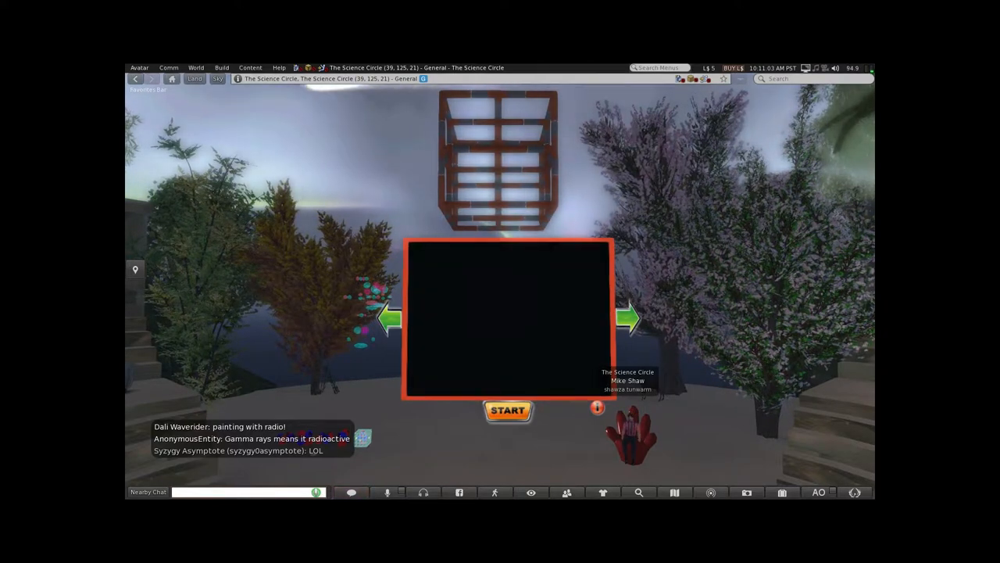
{"action": "left_click", "coordinate": [508, 410]}
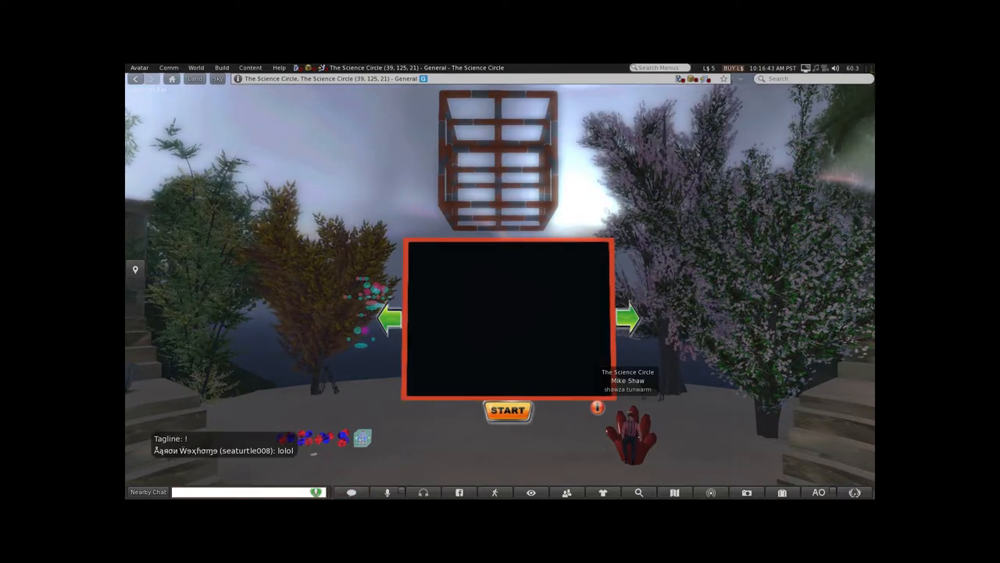
{"action": "left_click", "coordinate": [507, 411]}
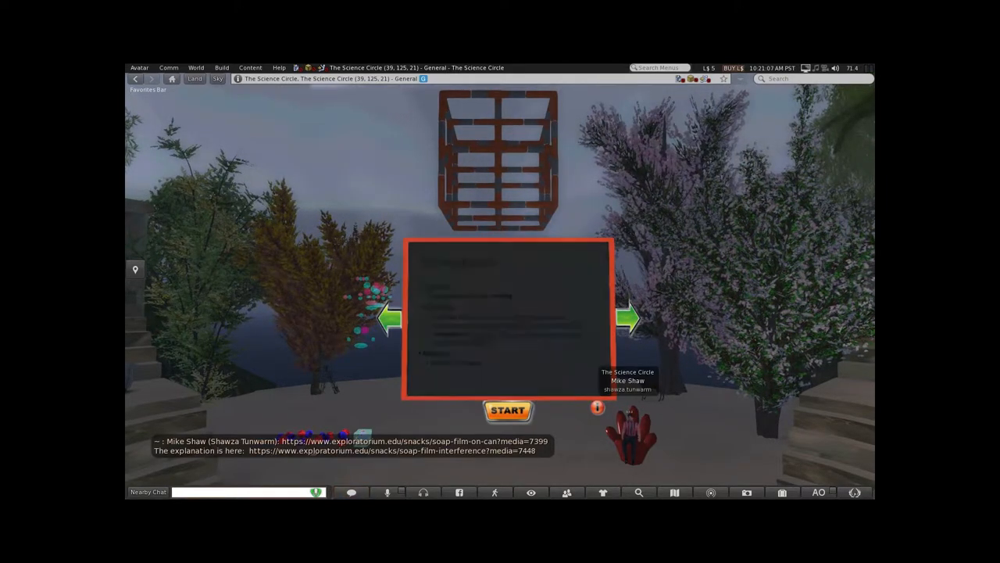
{"action": "left_click", "coordinate": [508, 411]}
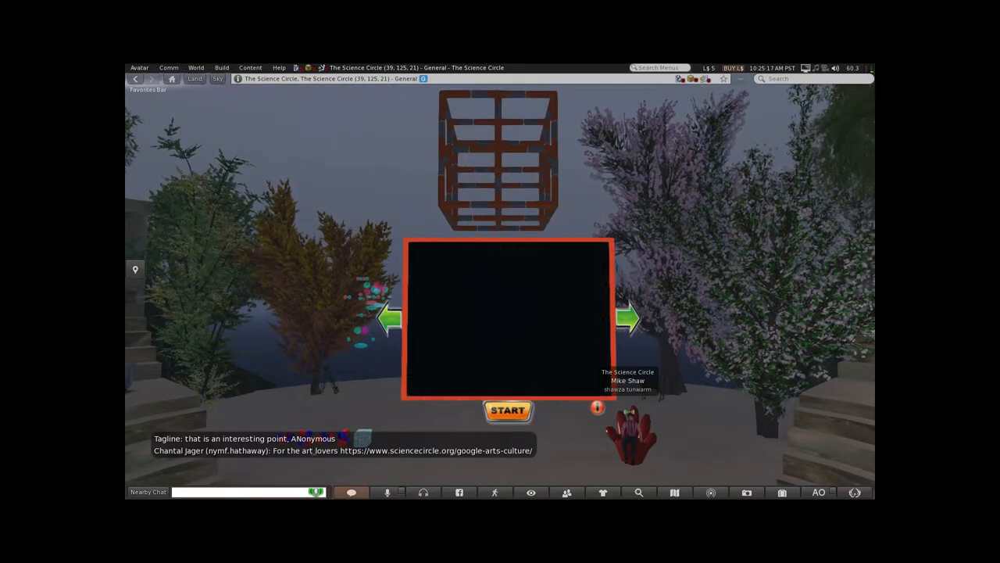
{"action": "left_click", "coordinate": [508, 410]}
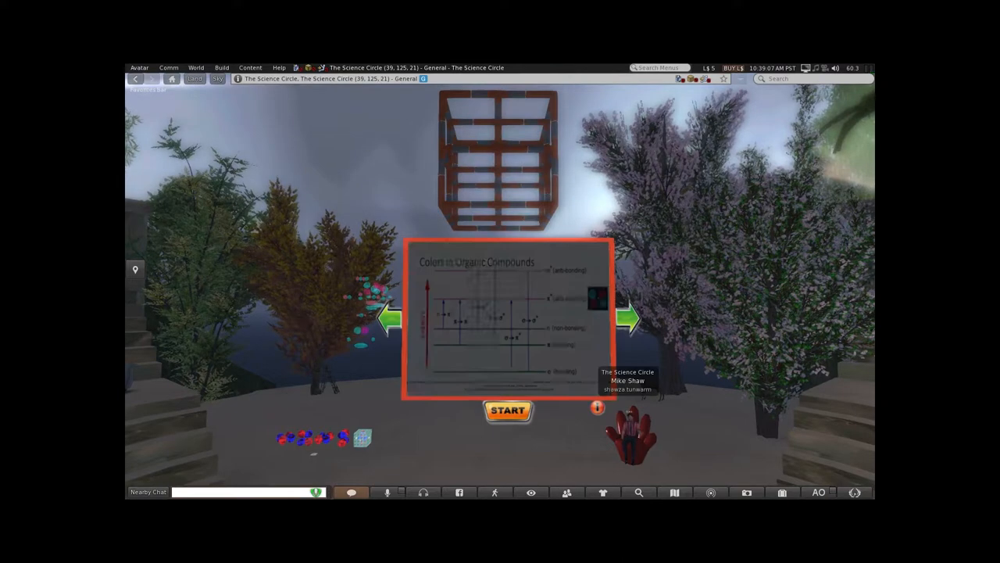
{"action": "left_click", "coordinate": [629, 321]}
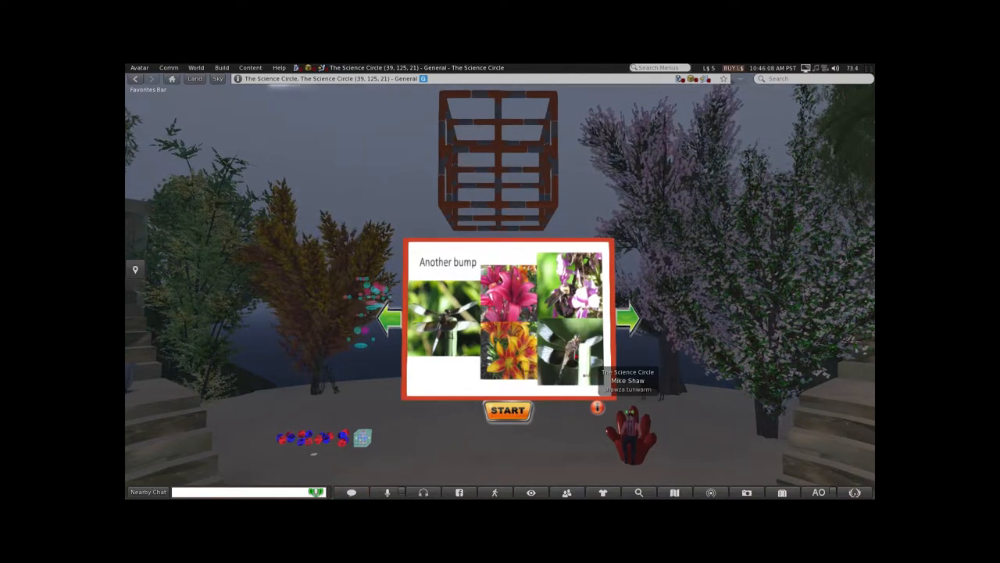
{"action": "left_click", "coordinate": [629, 319]}
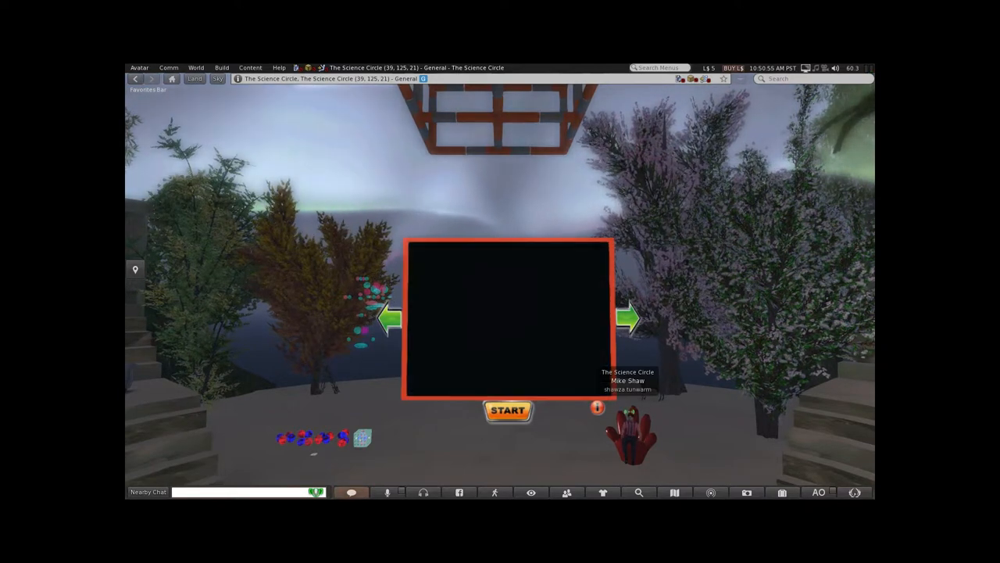
{"action": "left_click", "coordinate": [507, 411]}
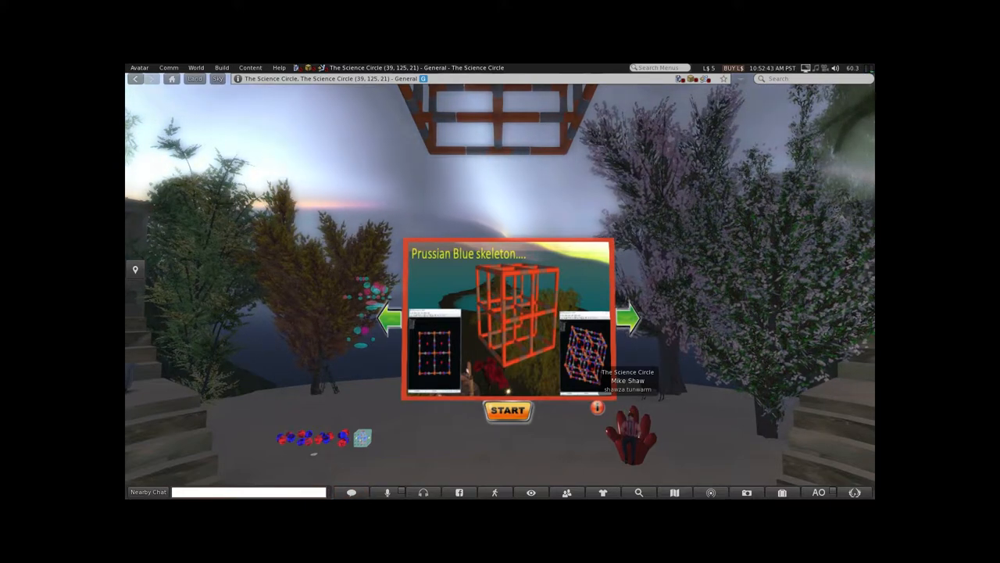
{"action": "left_click", "coordinate": [629, 318]}
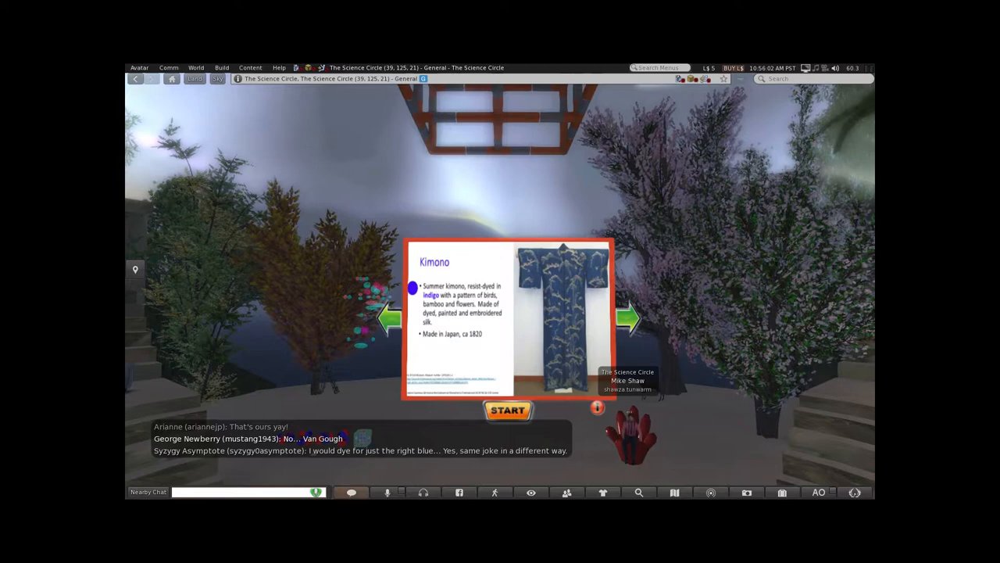
{"action": "left_click", "coordinate": [629, 319]}
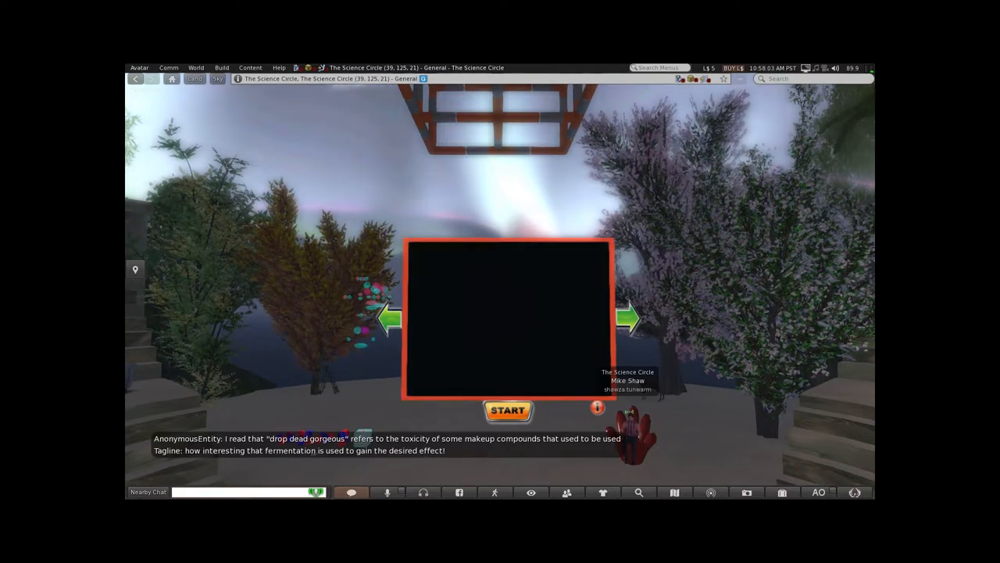
{"action": "left_click", "coordinate": [509, 410]}
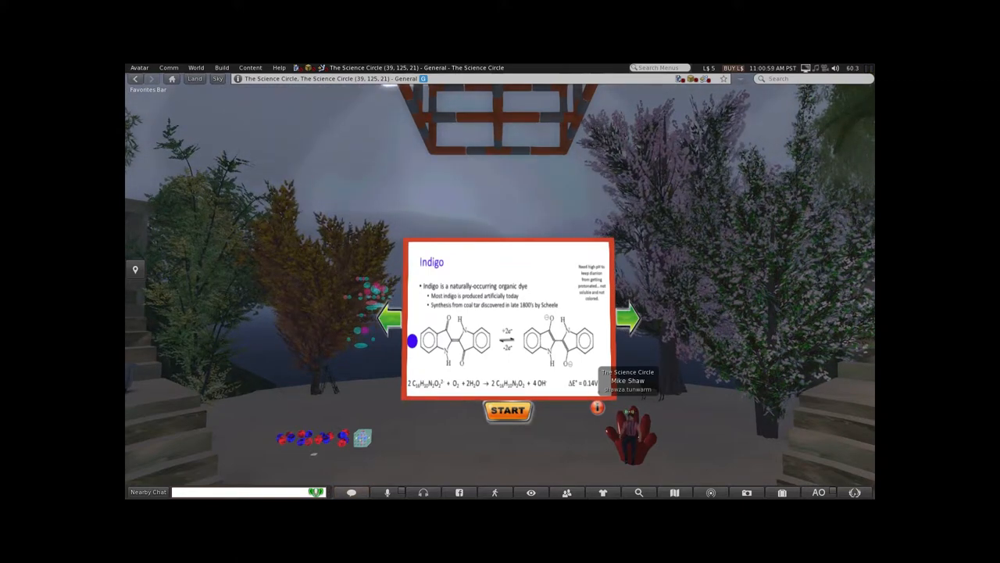
{"action": "left_click", "coordinate": [628, 319]}
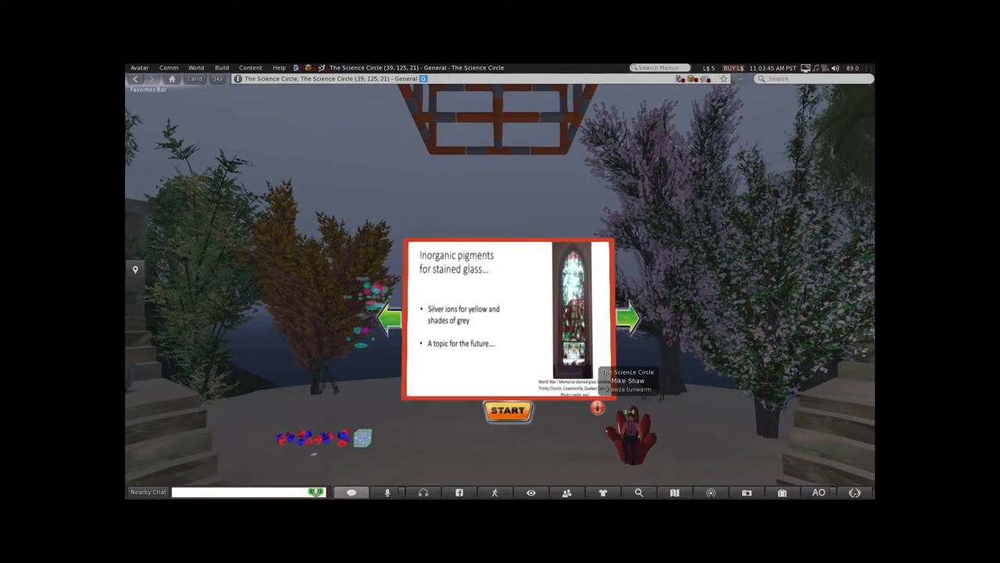
{"action": "left_click", "coordinate": [631, 319]}
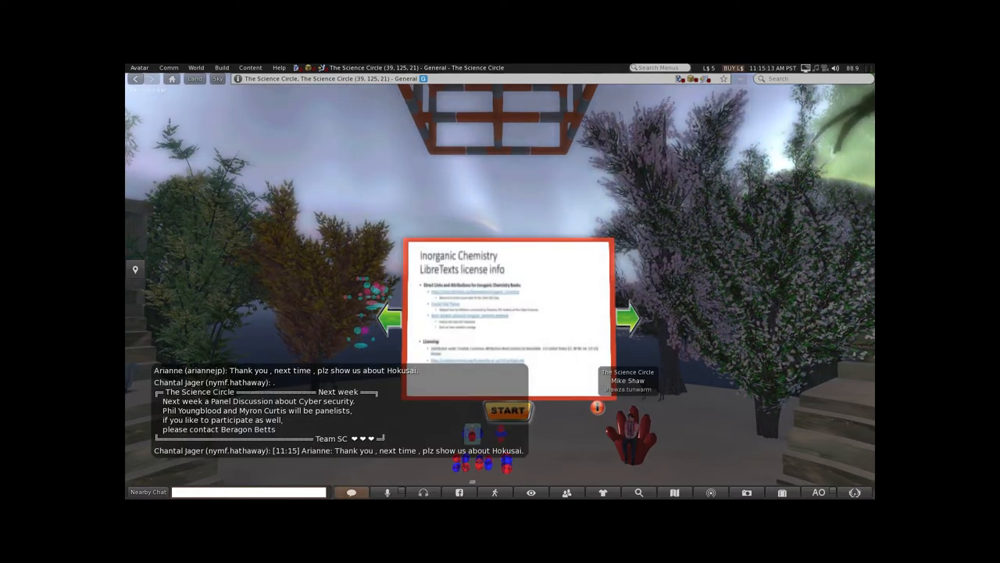
Advance the board three times from the cats warning to the 'd8… Like Ni2+ (green)' graph.
{"action": "left_click", "coordinate": [630, 319]}
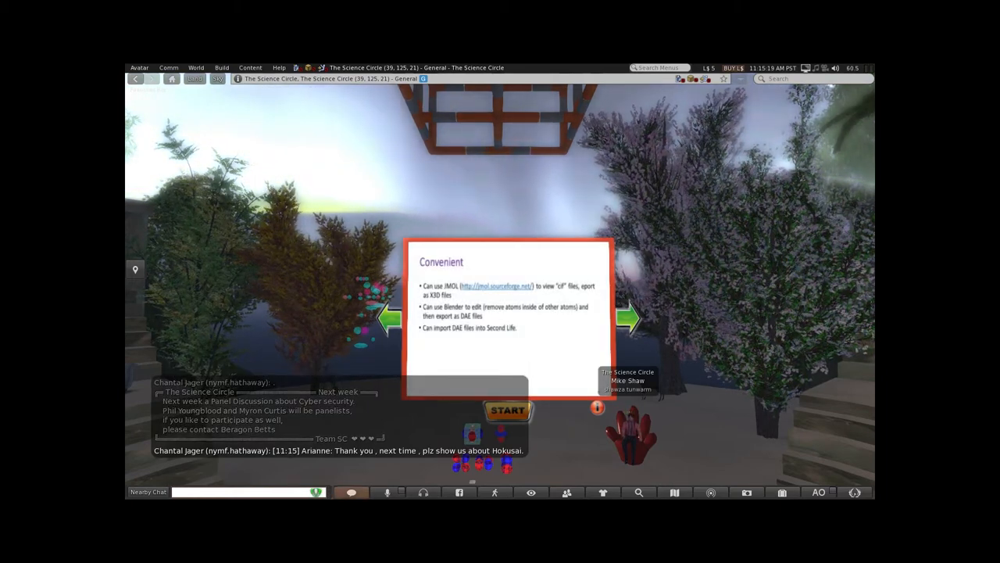
{"action": "left_click", "coordinate": [630, 318]}
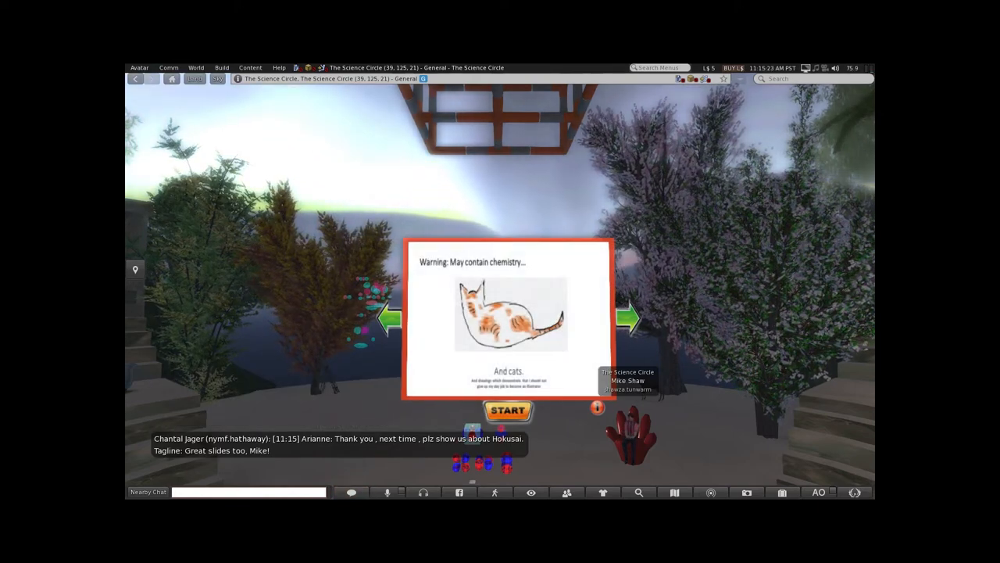
{"action": "left_click", "coordinate": [629, 319]}
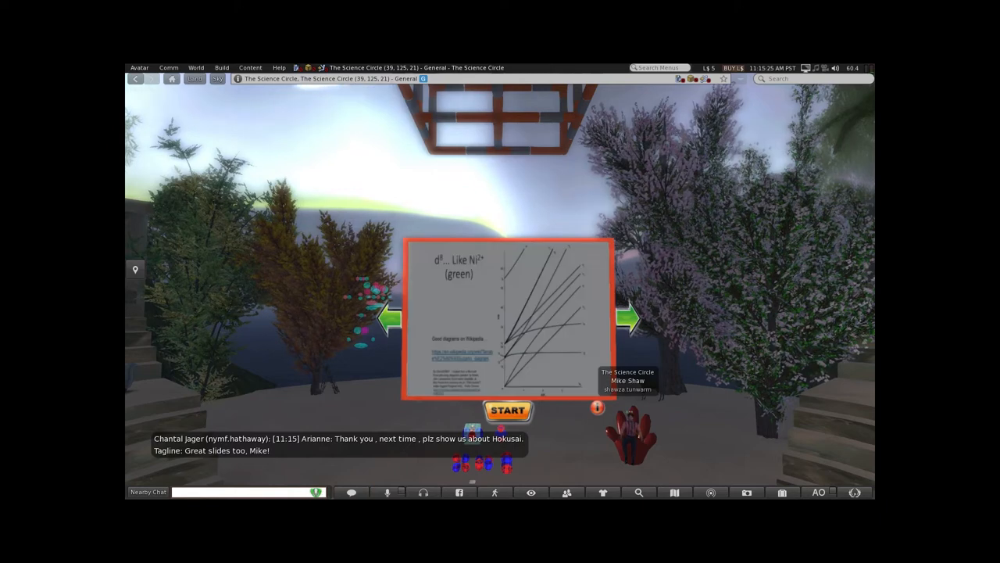